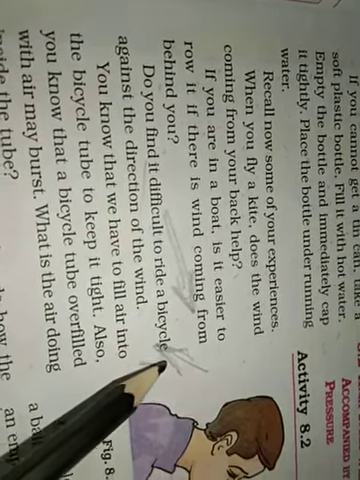
scroll("up", 3)
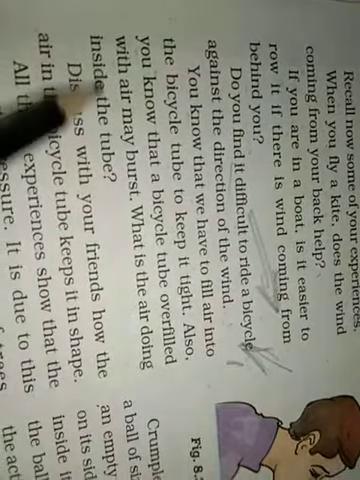
scroll("up", 3)
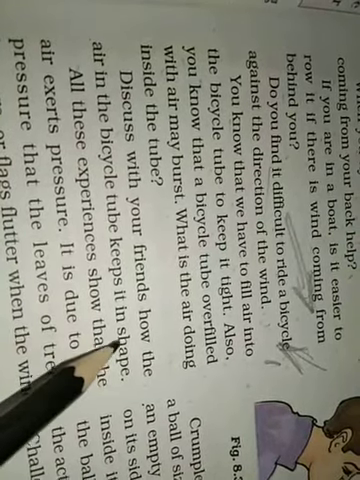
scroll("up", 3)
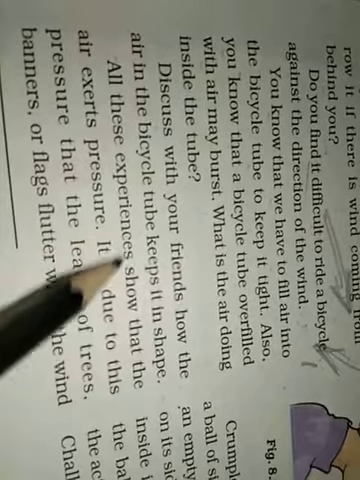